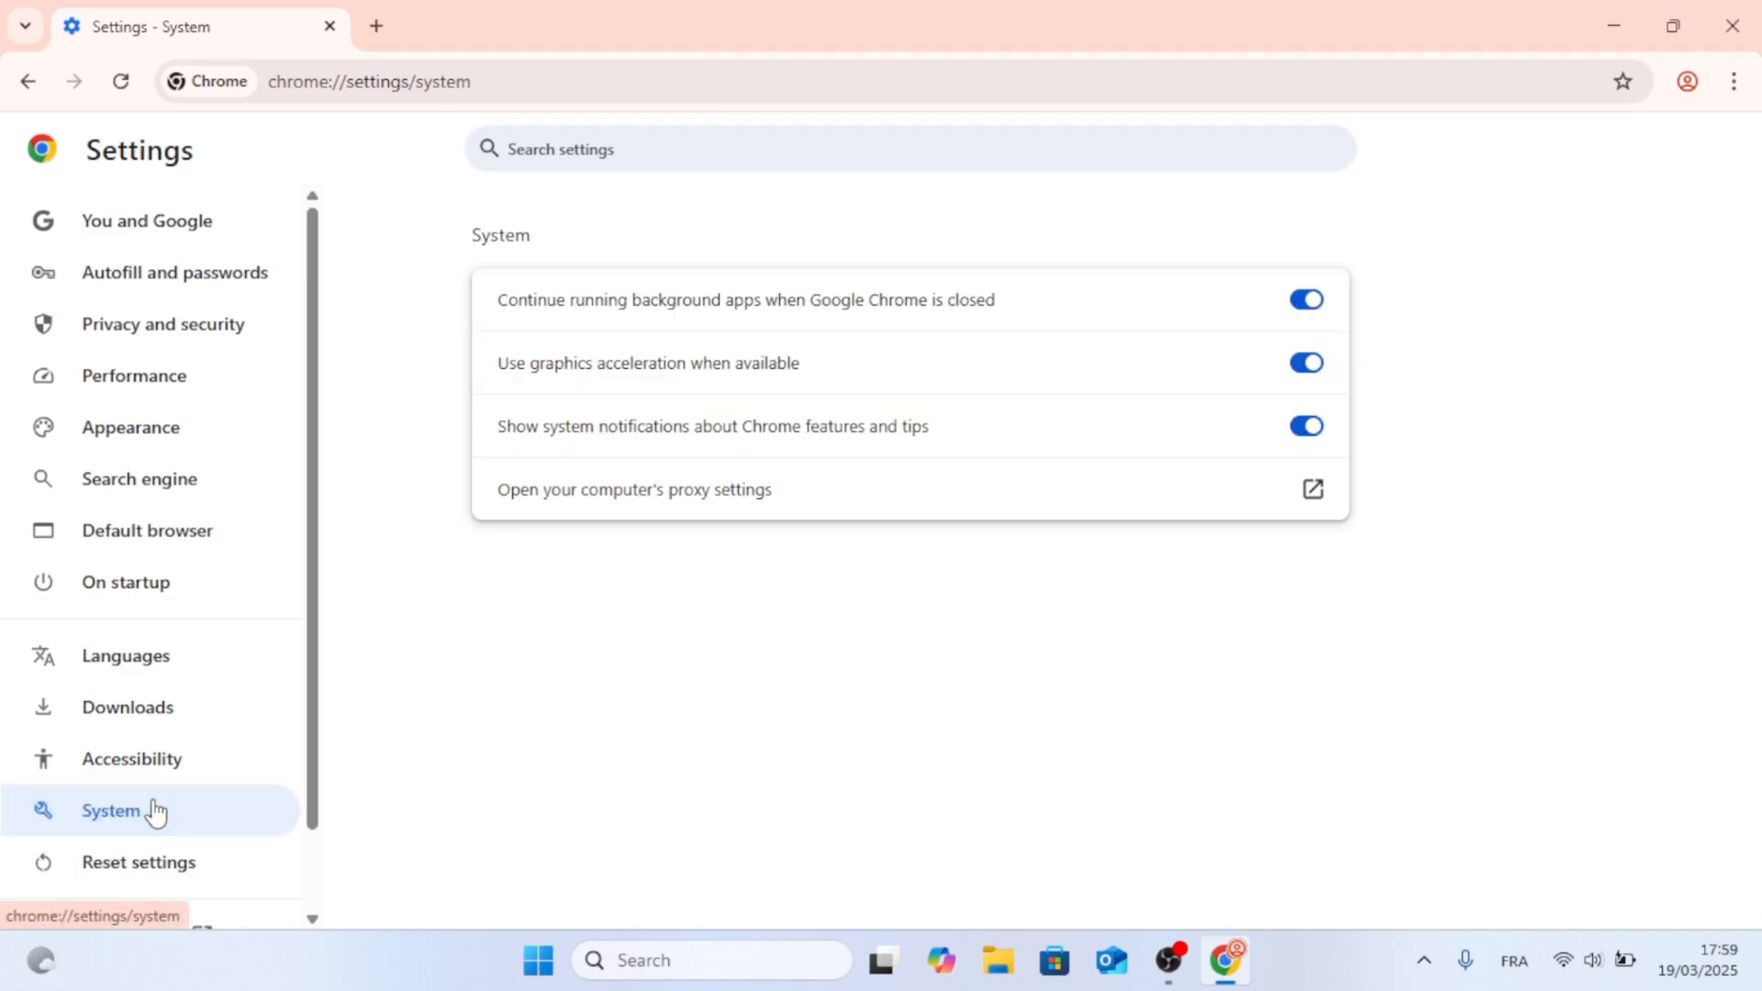
mouse_move(1297, 318)
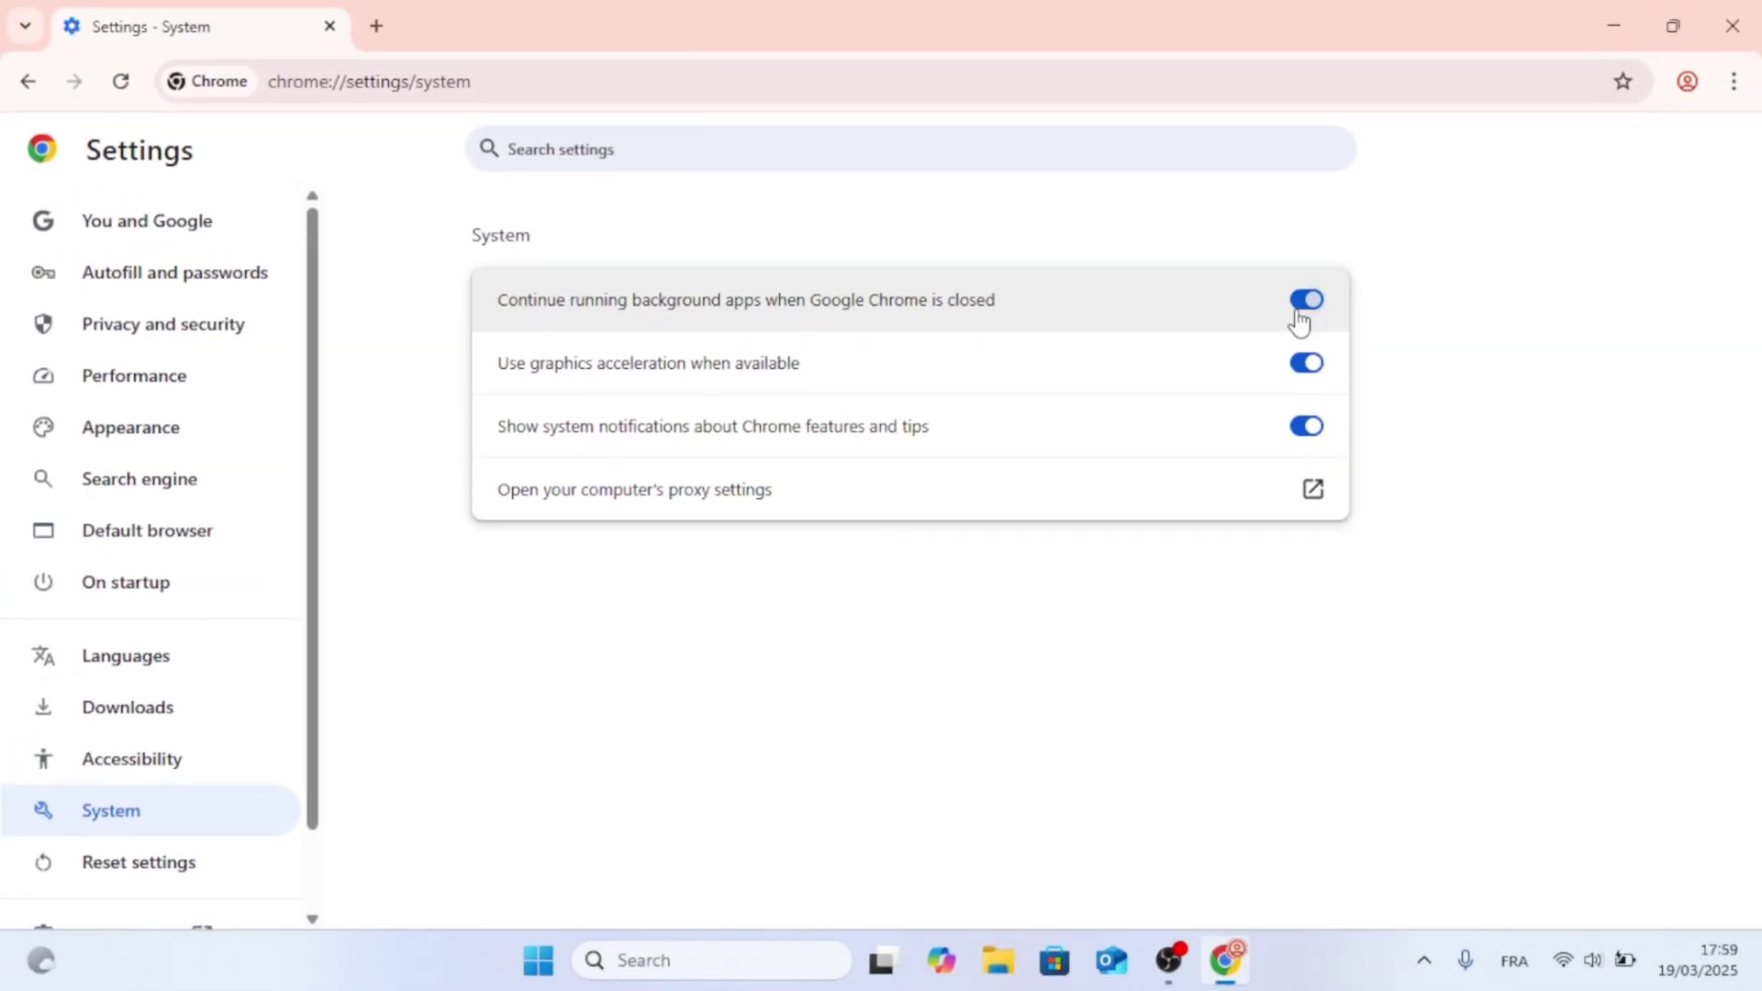